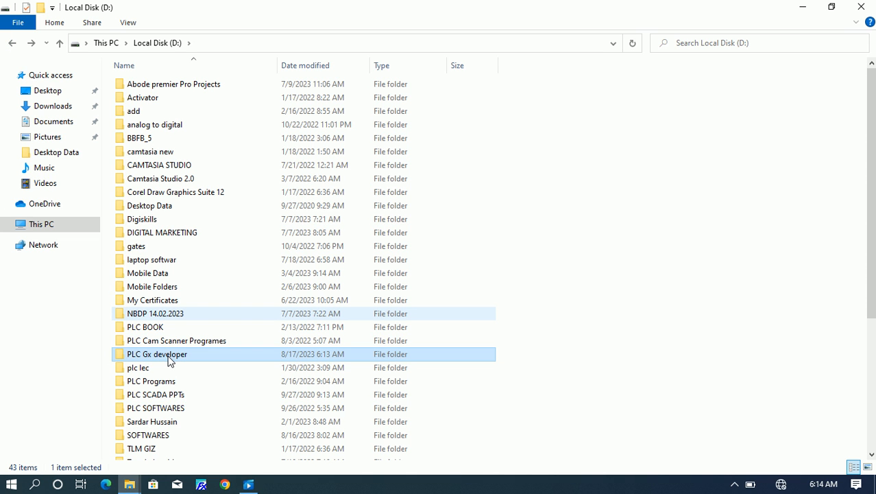
{"action": "mouse_move", "coordinate": [157, 354]}
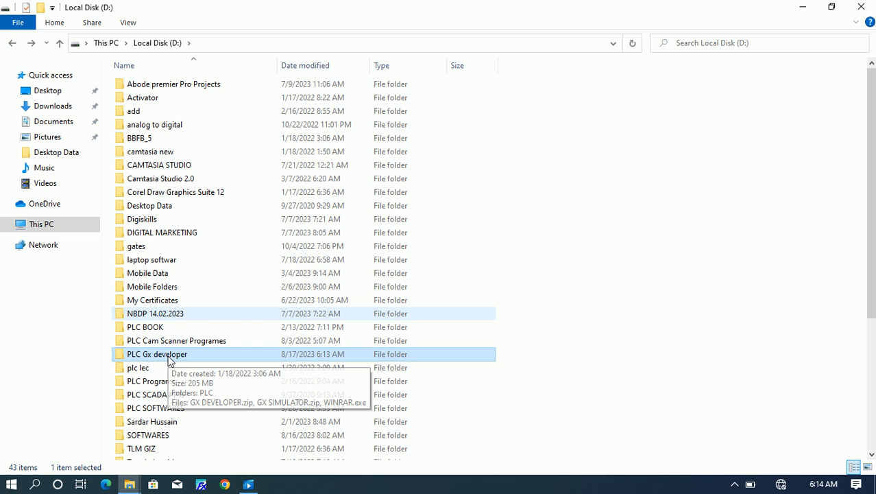
Step: Open the PLC Gx developer folder on Local Disk D showing the GX archives
{"action": "double_click", "coordinate": [156, 354]}
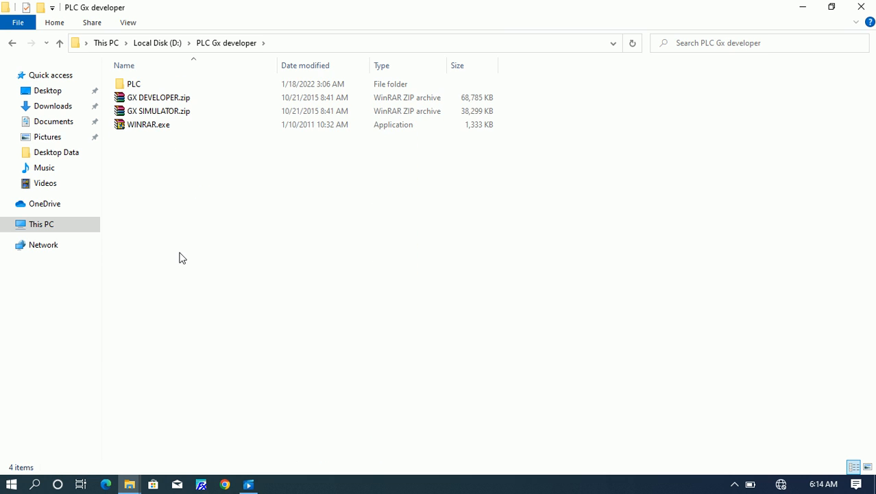
{"action": "mouse_move", "coordinate": [170, 168]}
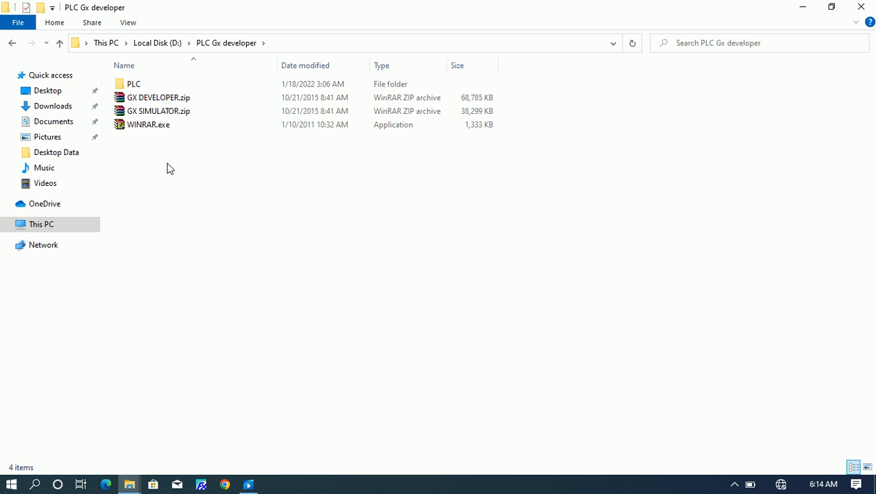
{"action": "mouse_move", "coordinate": [170, 173]}
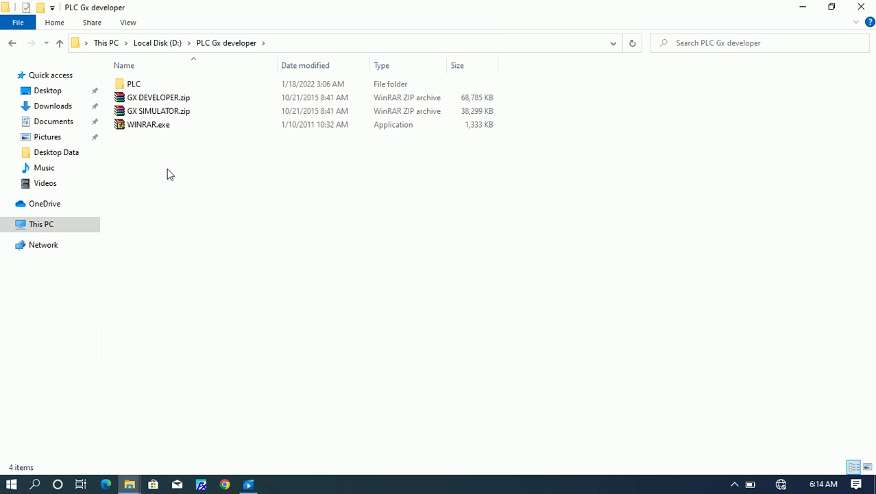
{"action": "mouse_move", "coordinate": [234, 170]}
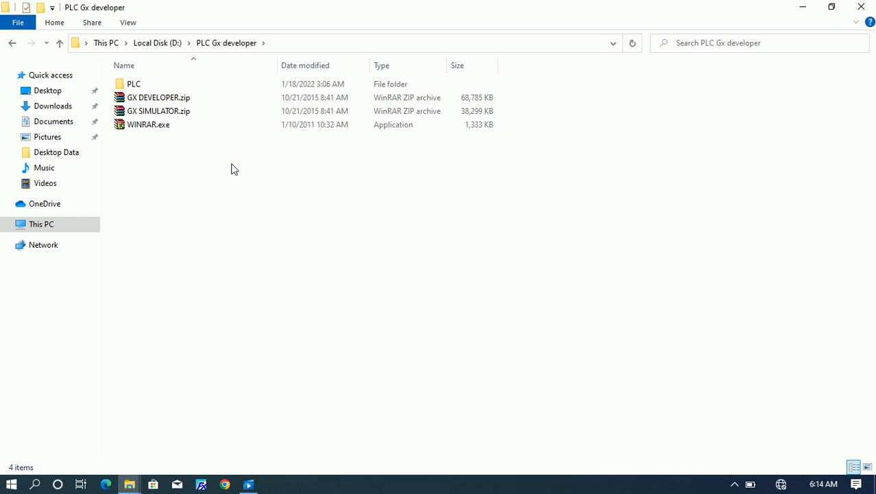
{"action": "left_click", "coordinate": [159, 110]}
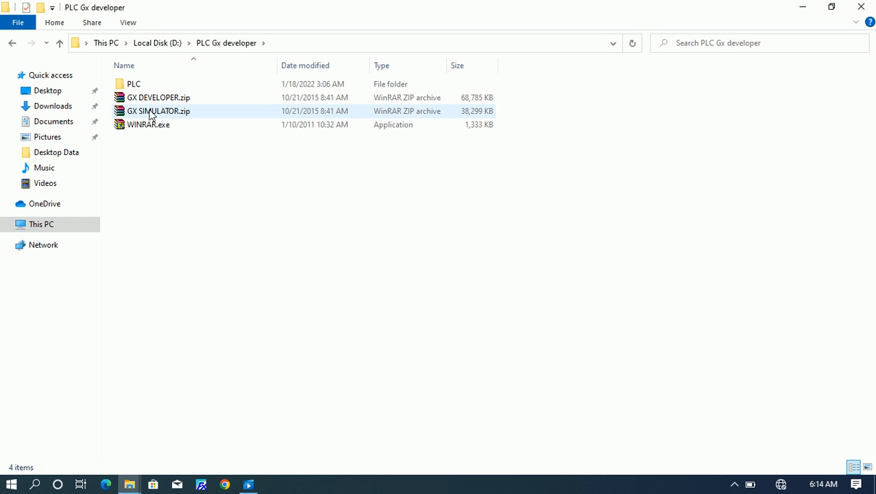
{"action": "mouse_move", "coordinate": [144, 111]}
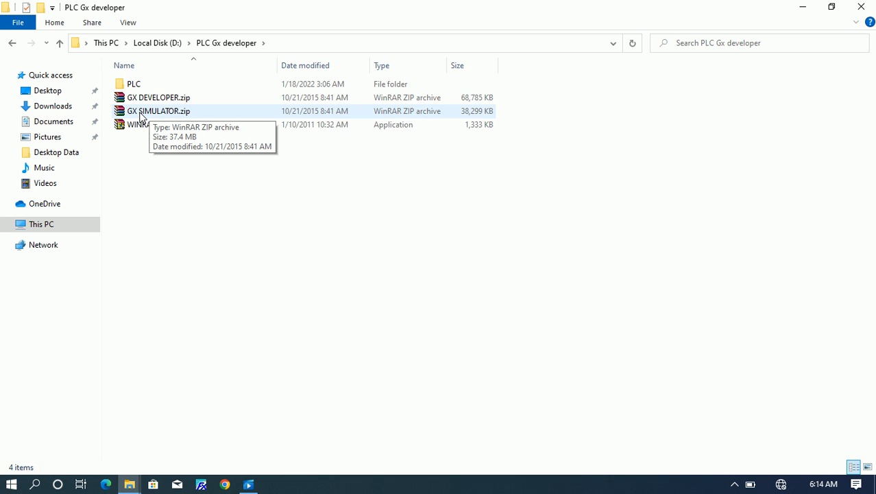
Step: Extract GX DEVELOPER.zip here so a GX DEVELOPER folder appears beside it
{"action": "right_click", "coordinate": [159, 97]}
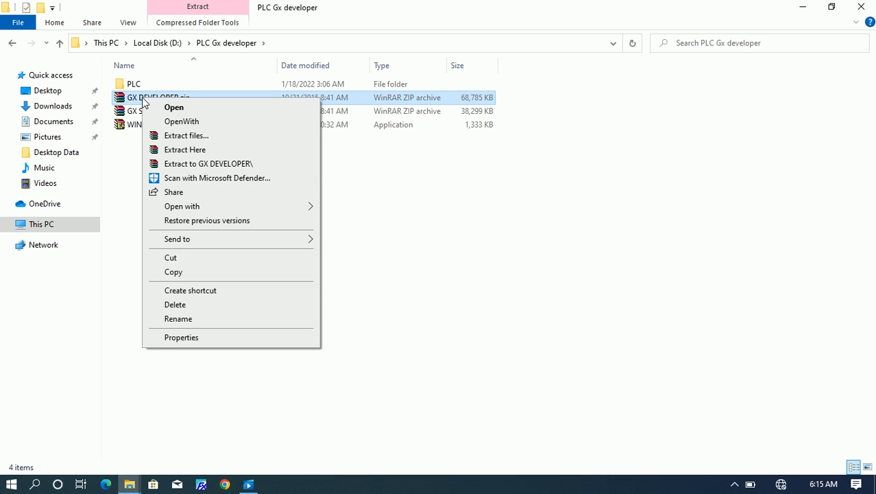
{"action": "mouse_move", "coordinate": [198, 140]}
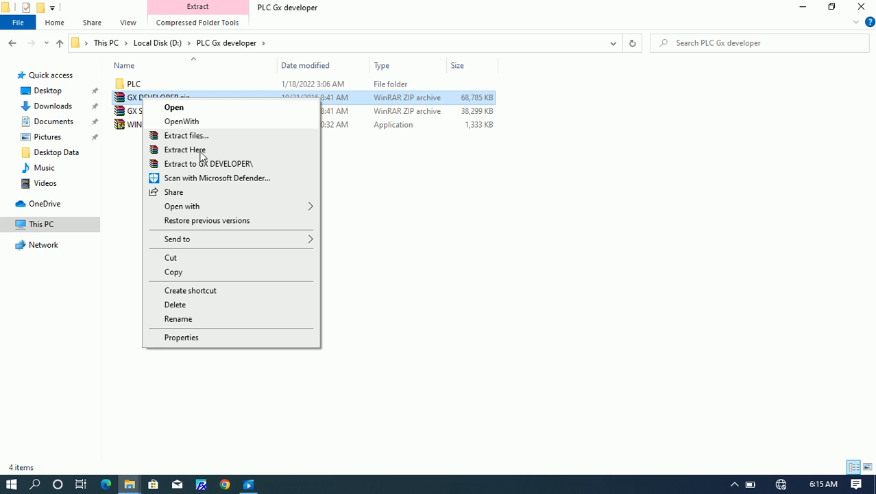
{"action": "left_click", "coordinate": [184, 149]}
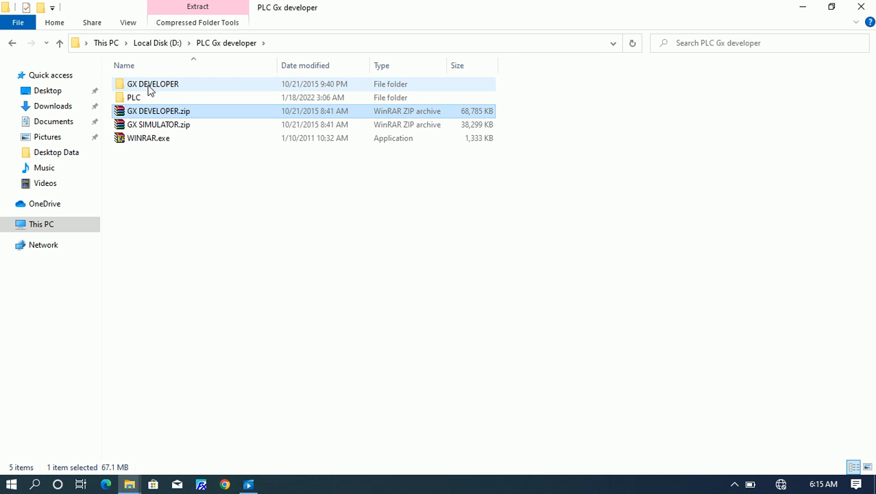
{"action": "mouse_move", "coordinate": [153, 83]}
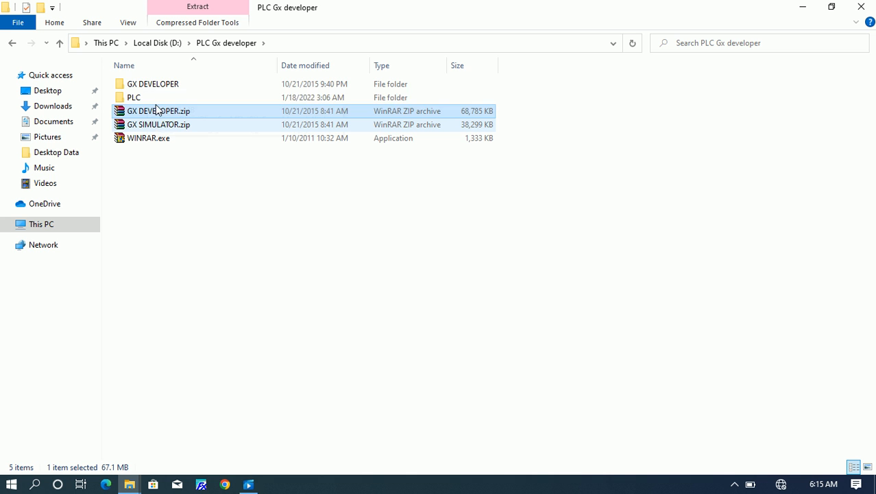
{"action": "mouse_move", "coordinate": [152, 83]}
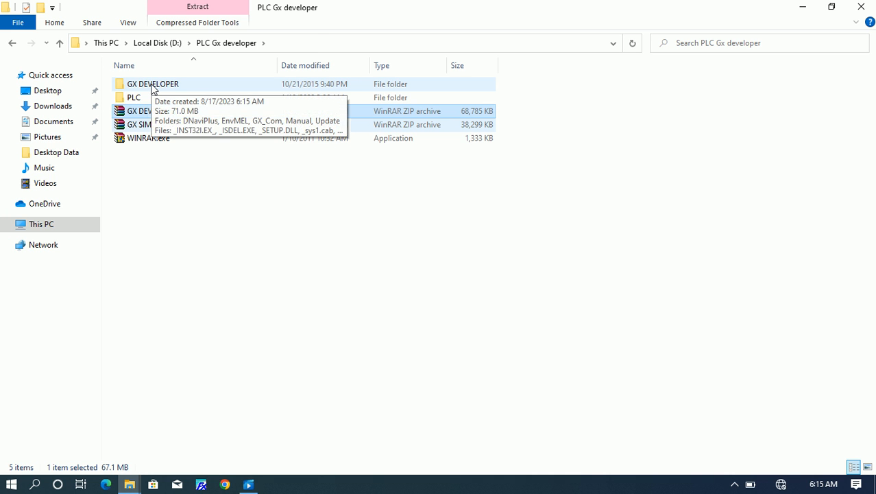
Step: Go into the extracted GX DEVELOPER folder's EnvMEL subfolder and select SETUP.EXE
{"action": "double_click", "coordinate": [154, 84]}
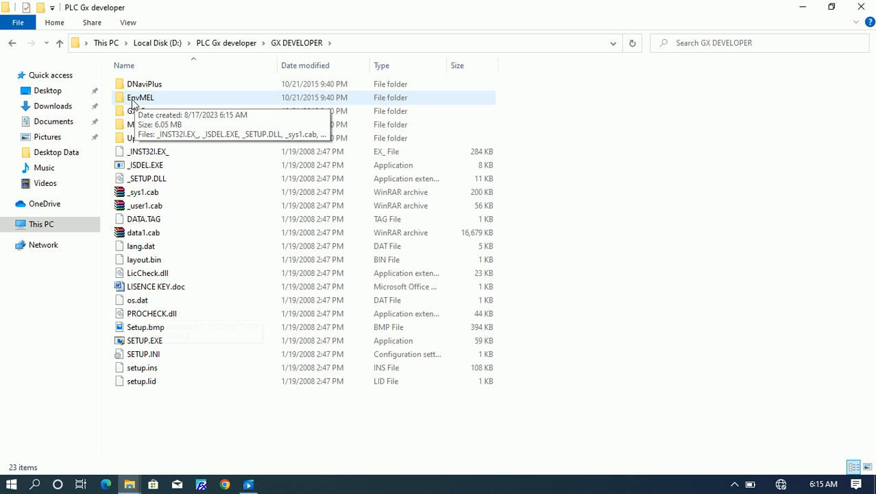
{"action": "mouse_move", "coordinate": [143, 103]}
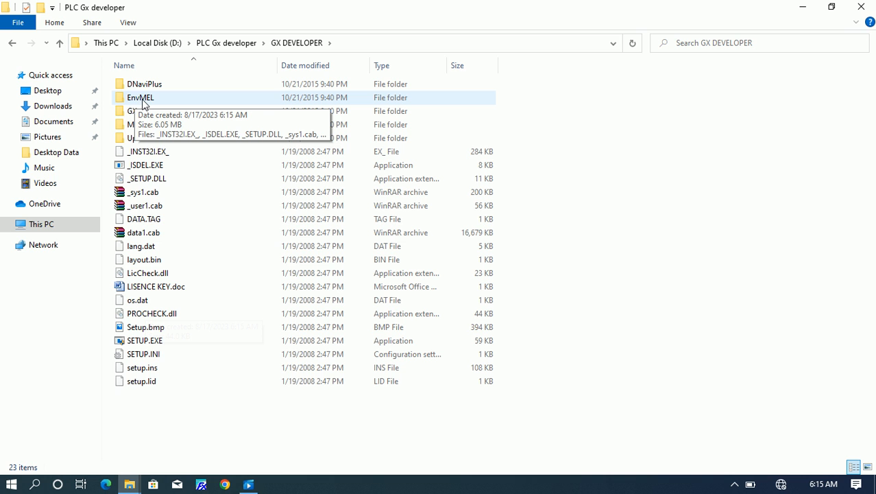
{"action": "mouse_move", "coordinate": [148, 103]}
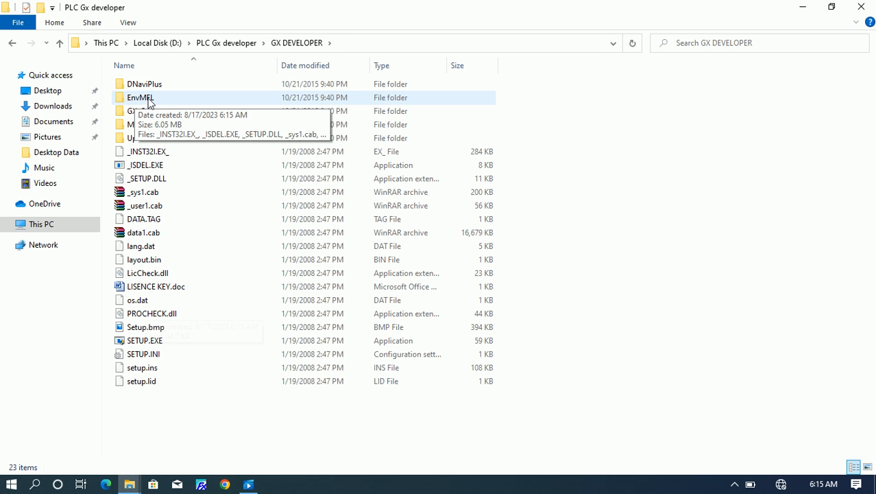
{"action": "double_click", "coordinate": [139, 96]}
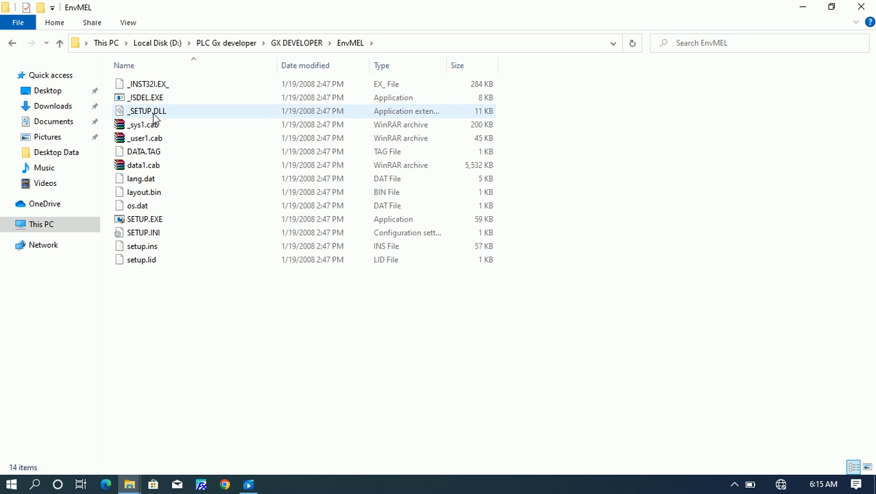
{"action": "mouse_move", "coordinate": [146, 220]}
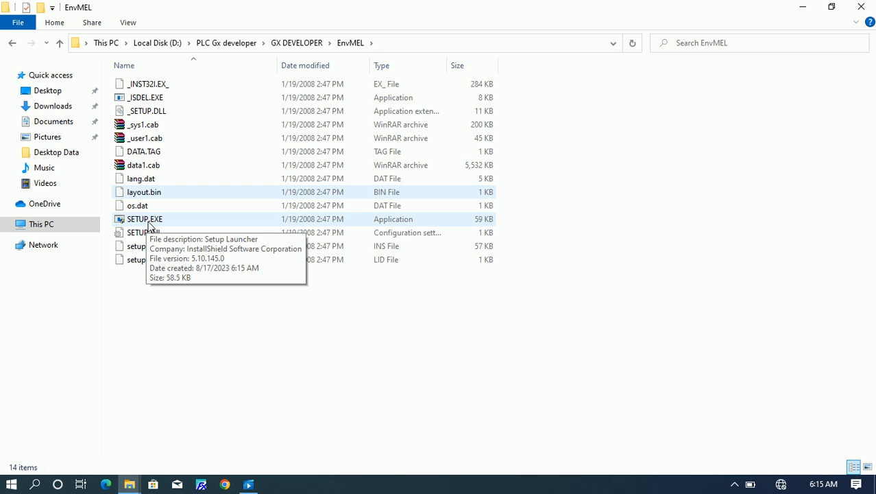
{"action": "left_click", "coordinate": [145, 219]}
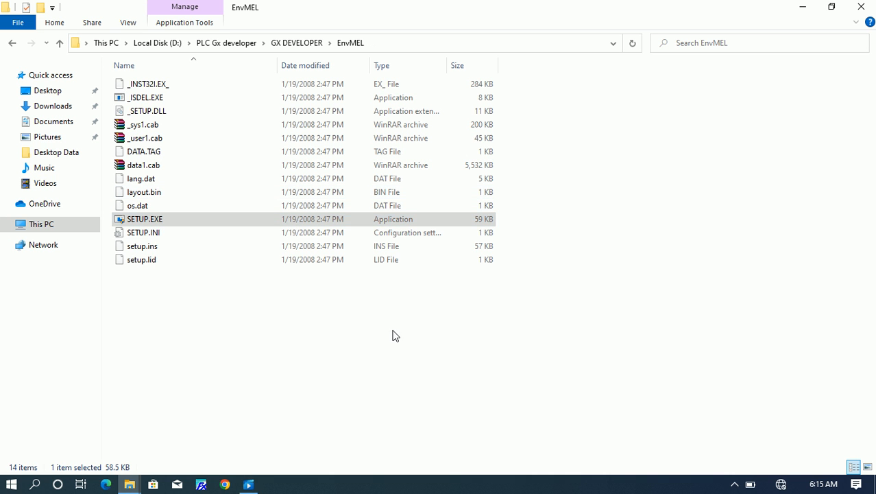
Step: Run the Environment of MELSOFT installer through to Setup Complete and finish it
{"action": "double_click", "coordinate": [146, 219]}
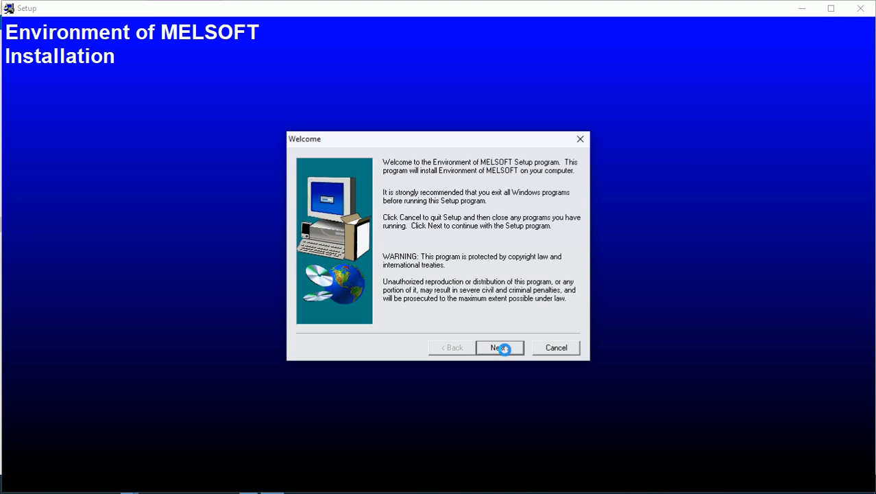
{"action": "left_click", "coordinate": [499, 347]}
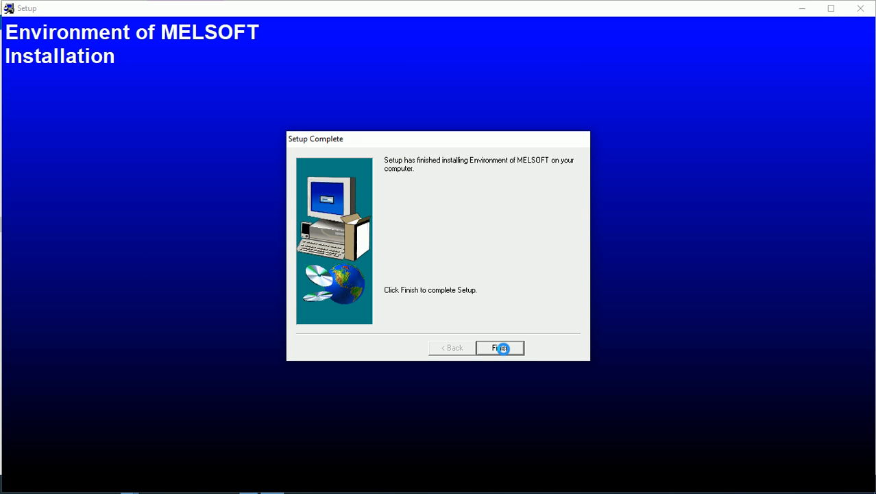
{"action": "left_click", "coordinate": [499, 348]}
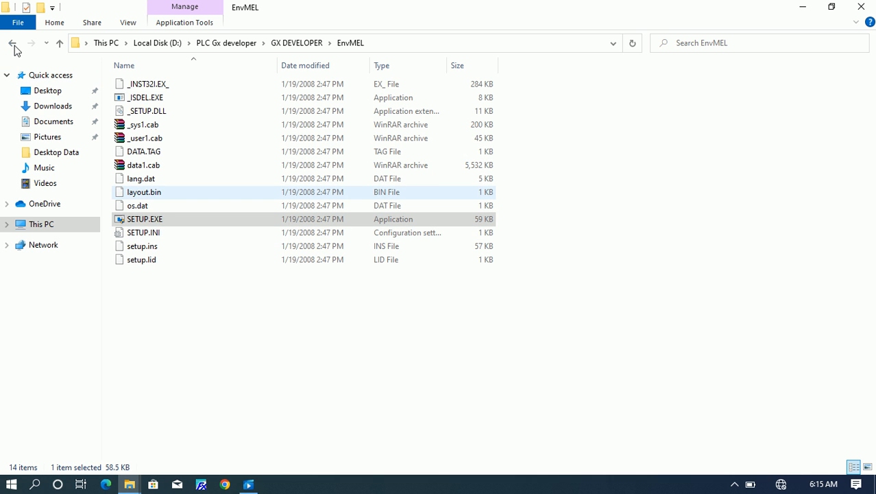
{"action": "left_click", "coordinate": [12, 42]}
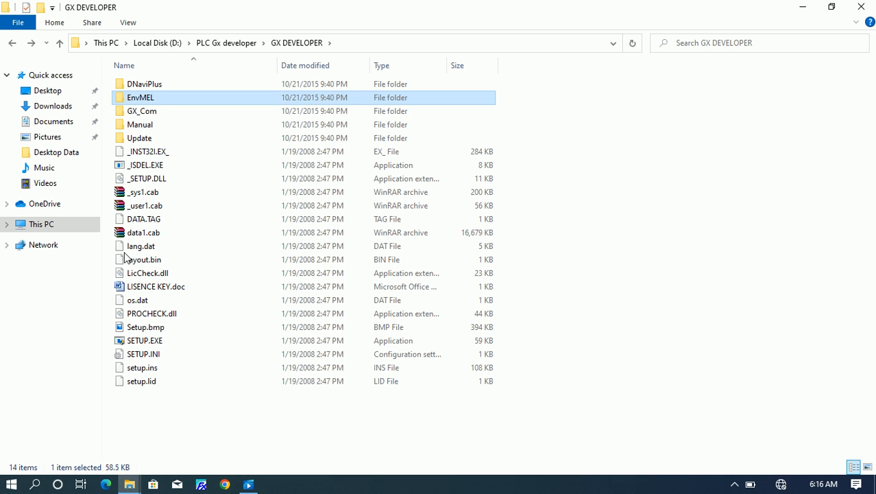
{"action": "mouse_move", "coordinate": [150, 303]}
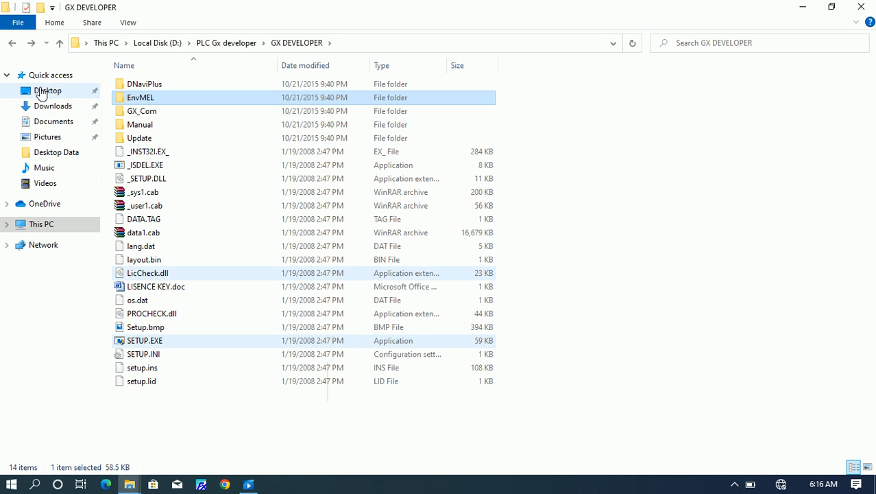
{"action": "mouse_move", "coordinate": [146, 340]}
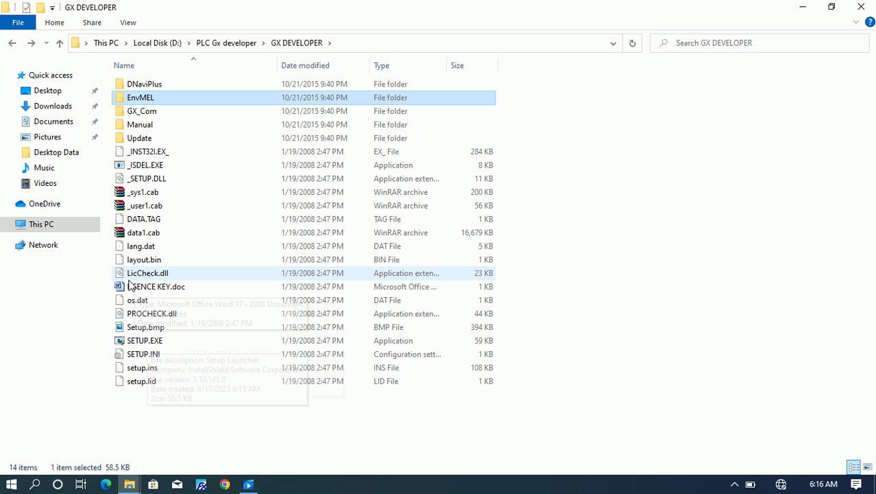
{"action": "mouse_move", "coordinate": [151, 293]}
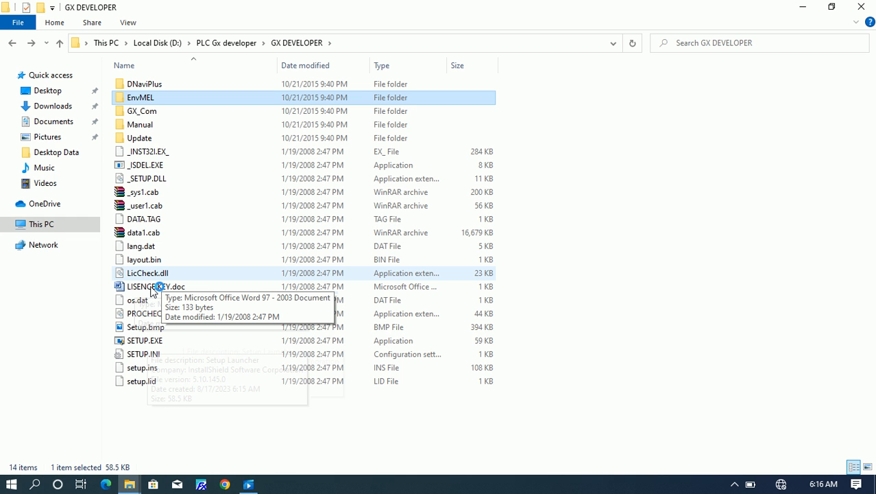
Step: Open LISENCE KEY.doc in Word and minimize it back to the GX DEVELOPER folder
{"action": "double_click", "coordinate": [157, 287]}
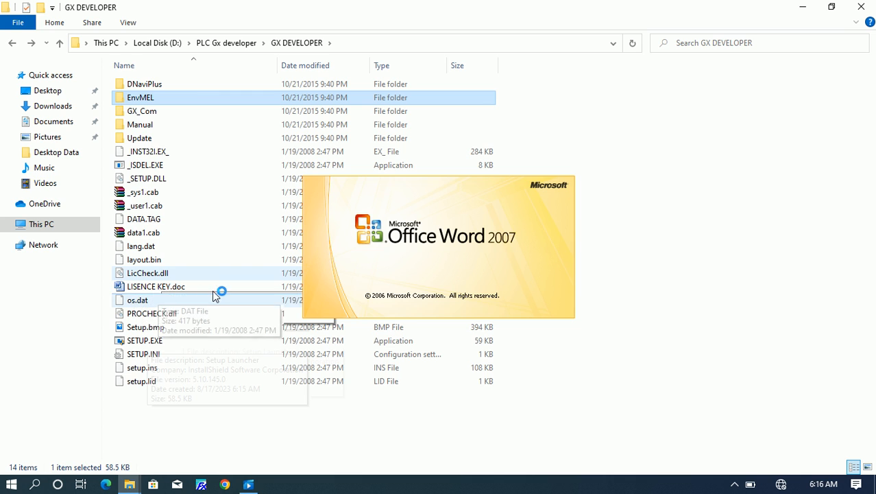
{"action": "double_click", "coordinate": [156, 287]}
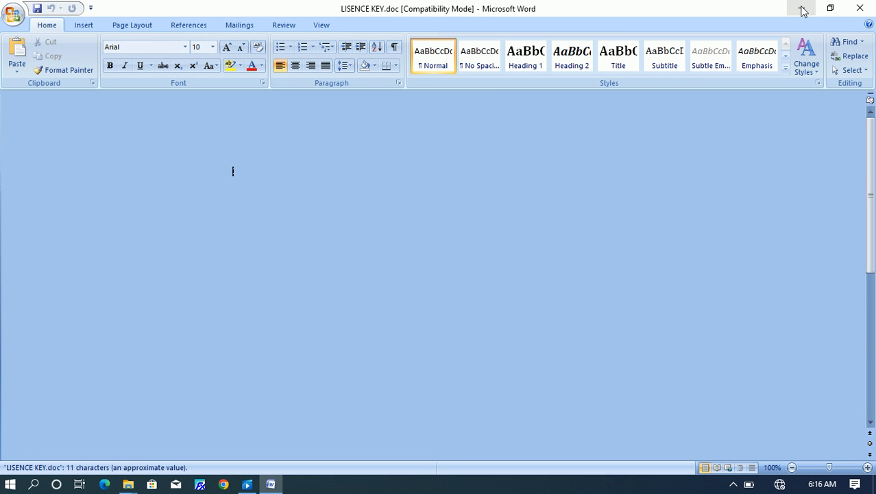
{"action": "mouse_move", "coordinate": [804, 10]}
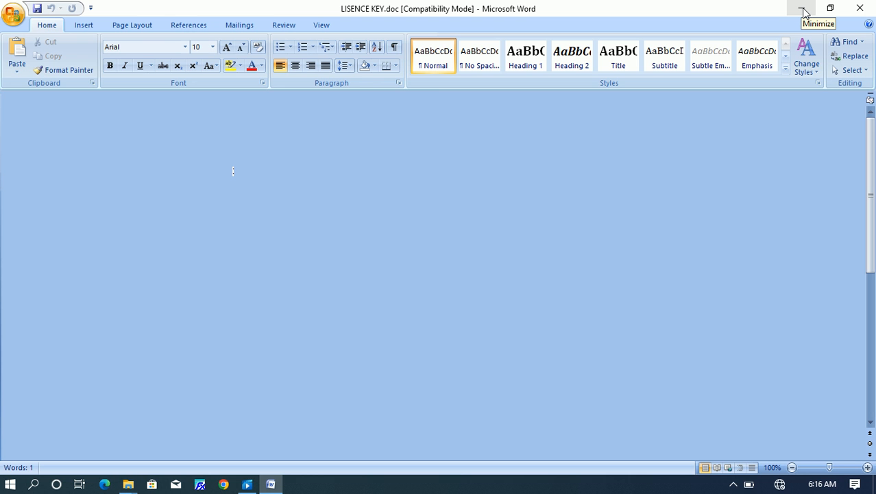
{"action": "left_click", "coordinate": [805, 8]}
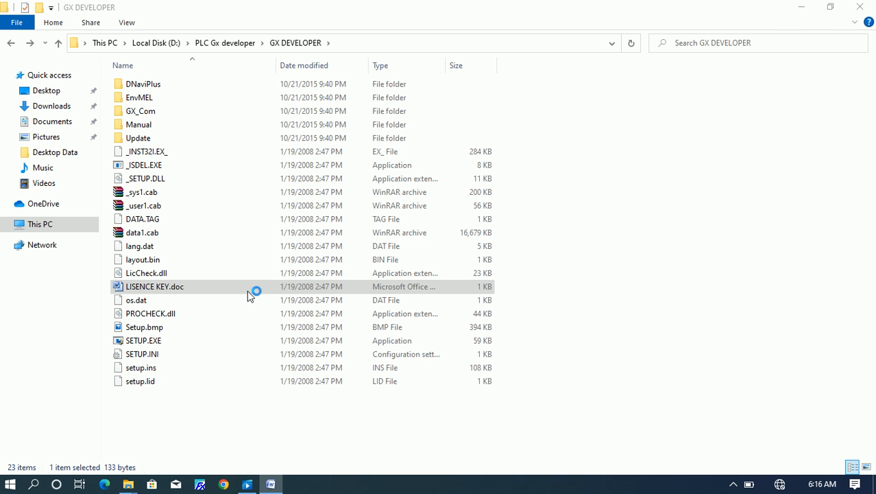
Step: Launch SETUP.EXE from the GX DEVELOPER folder to start the GX Developer installer
{"action": "double_click", "coordinate": [154, 286]}
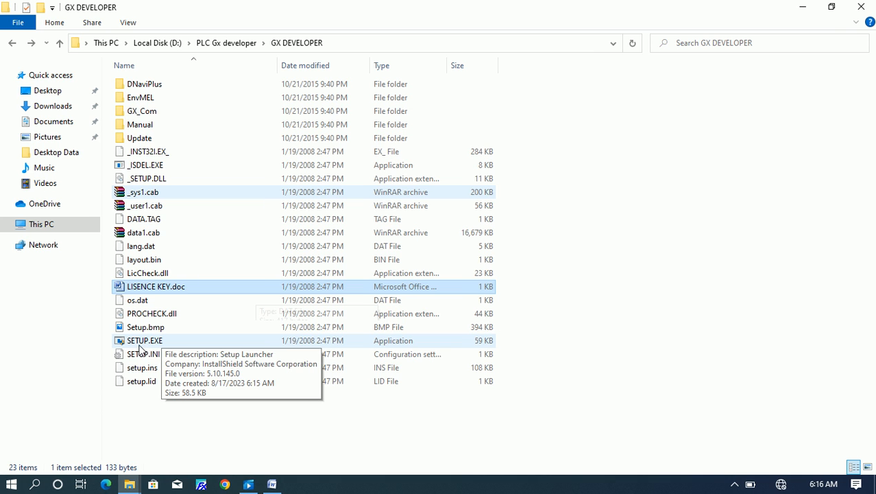
{"action": "left_click", "coordinate": [145, 340]}
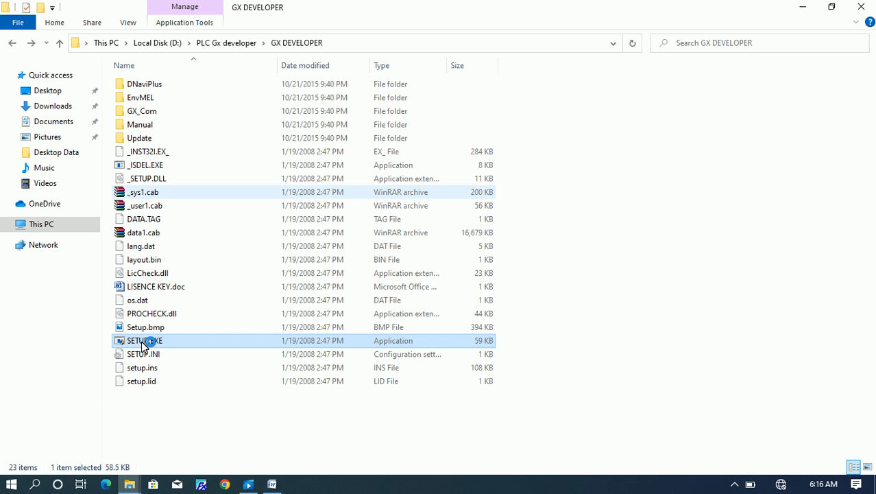
{"action": "double_click", "coordinate": [144, 340]}
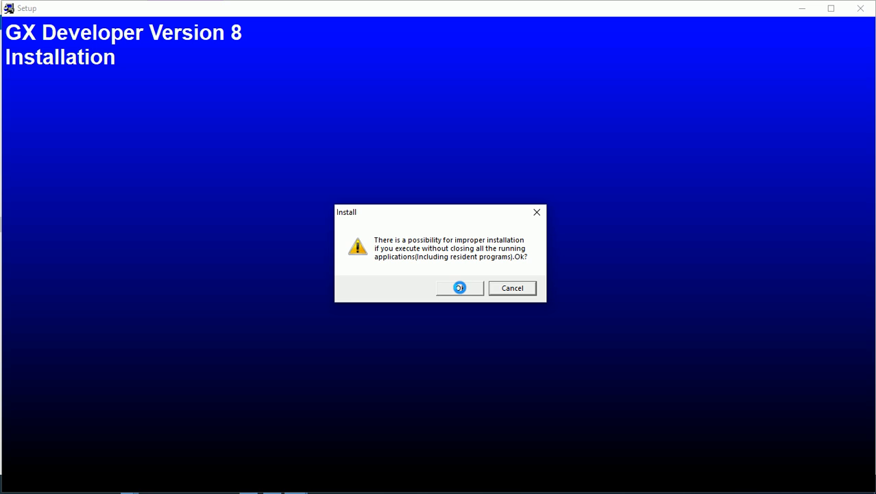
Step: Accept the running-applications warning and continue past Welcome to User Information
{"action": "left_click", "coordinate": [459, 288]}
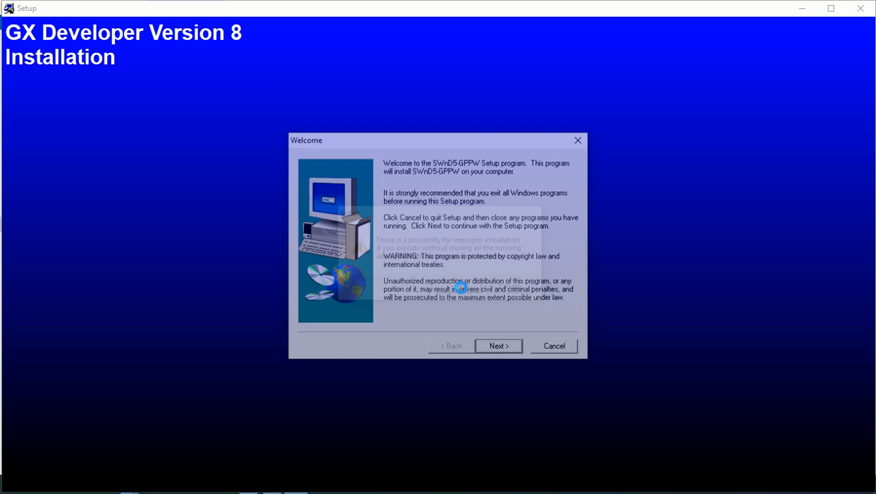
{"action": "left_click", "coordinate": [499, 346]}
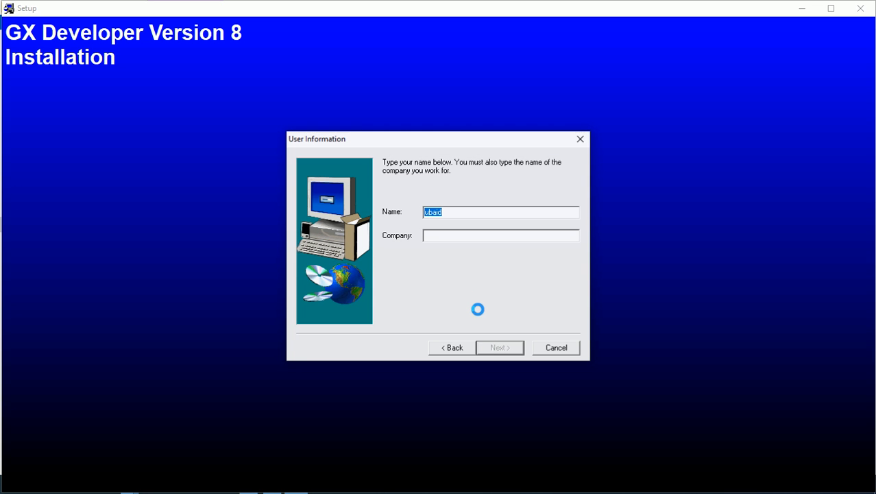
{"action": "mouse_move", "coordinate": [447, 228]}
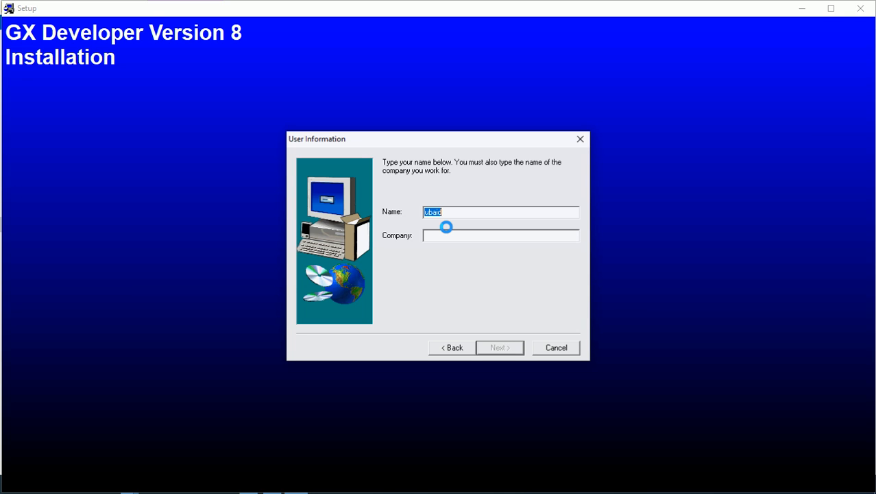
Step: Enter user name ubaid and company PITAC, then submit to reach Registration Confirmation
{"action": "type", "text": "Sardar"}
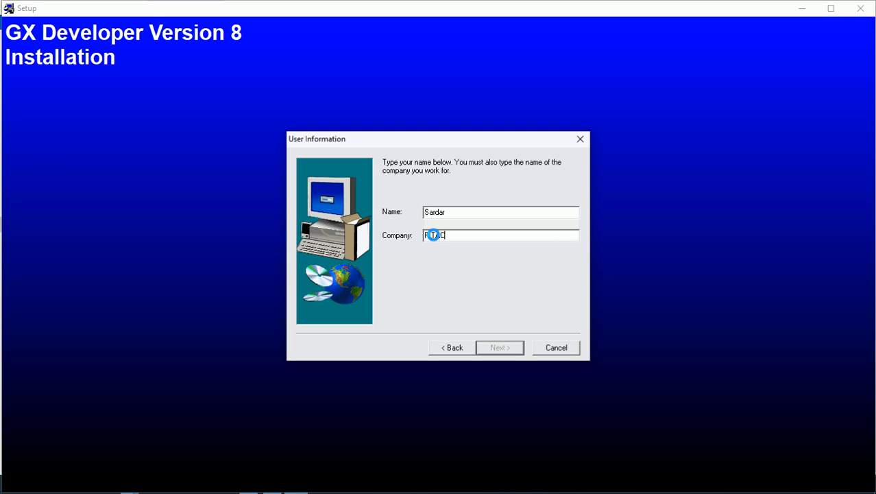
{"action": "type", "text": "PITAC"}
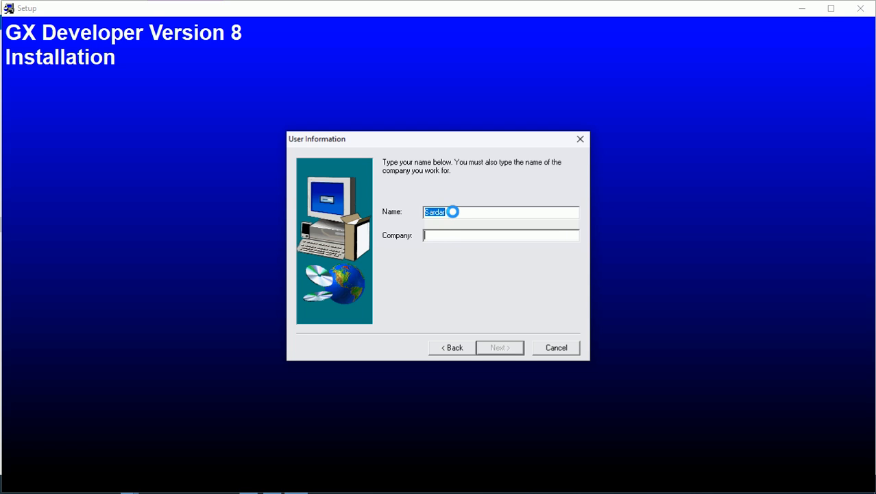
{"action": "left_click", "coordinate": [500, 236]}
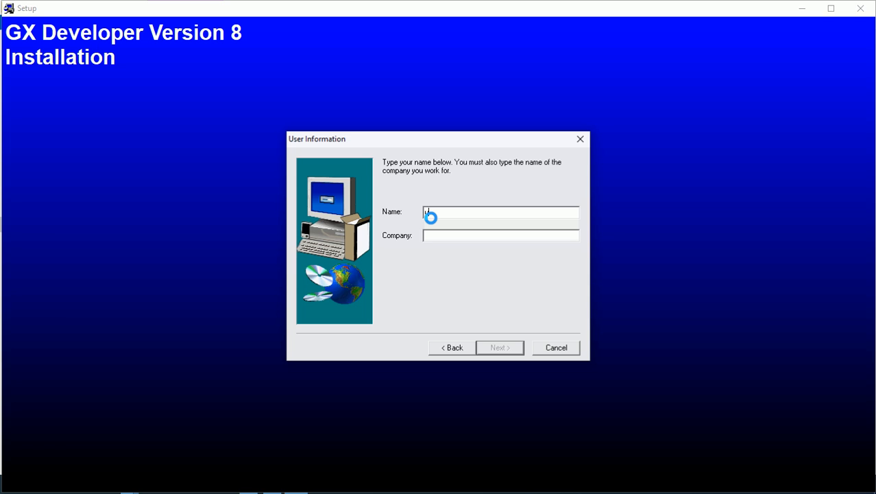
{"action": "type", "text": "ubaid"}
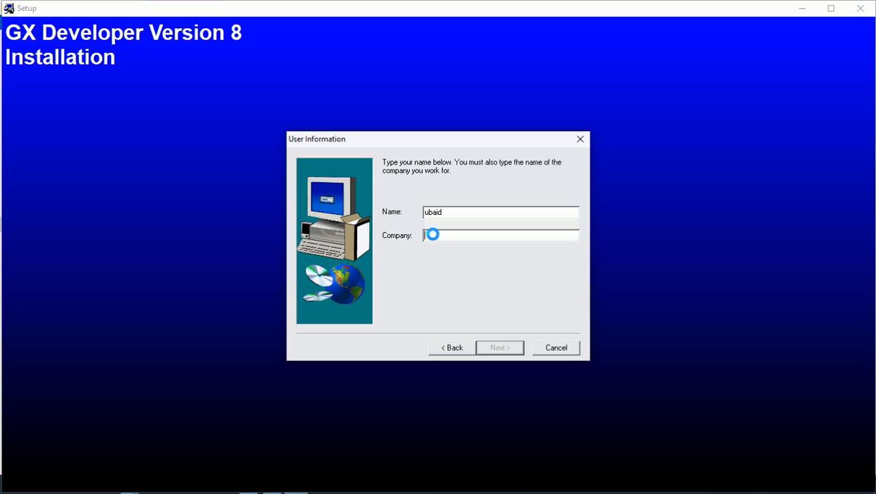
{"action": "type", "text": "ITAC"}
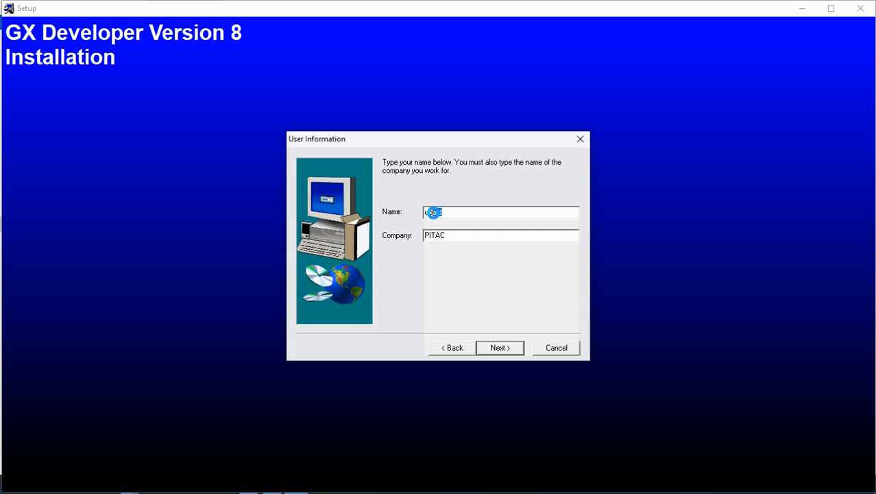
{"action": "type", "text": "ubaid"}
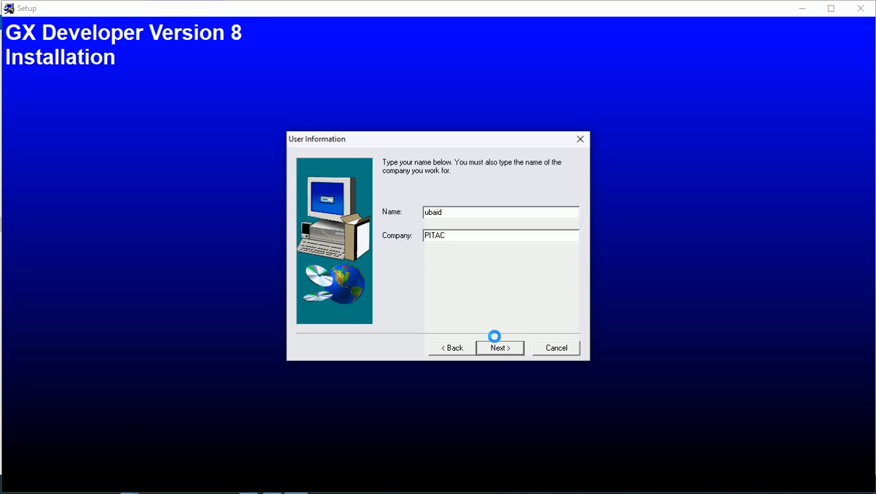
{"action": "left_click", "coordinate": [500, 348]}
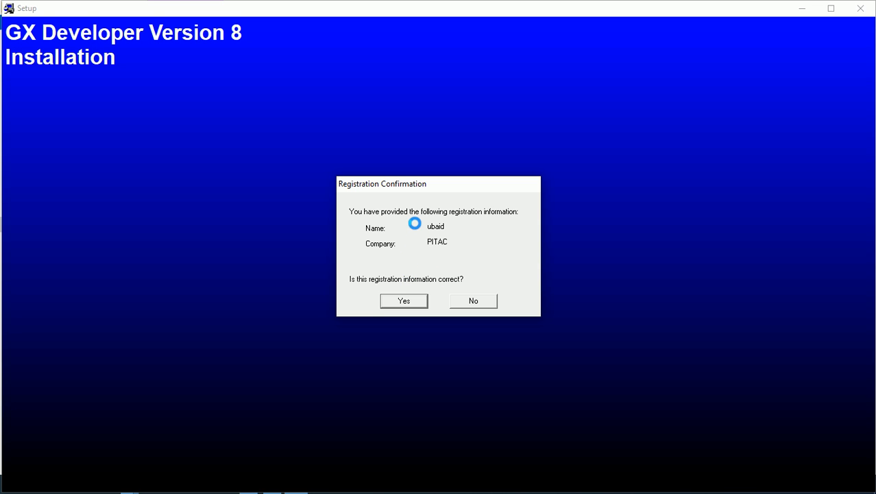
Step: Confirm with Yes that the registration name and company are correct
{"action": "left_click", "coordinate": [403, 300]}
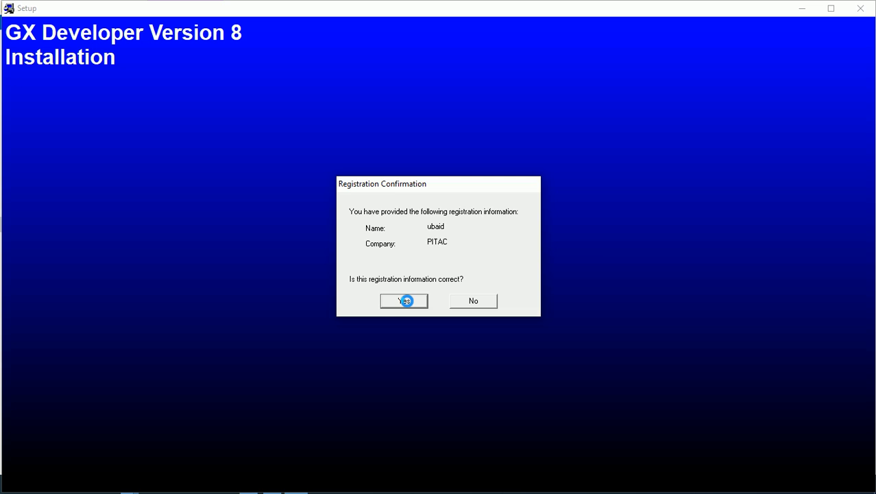
{"action": "left_click", "coordinate": [403, 300]}
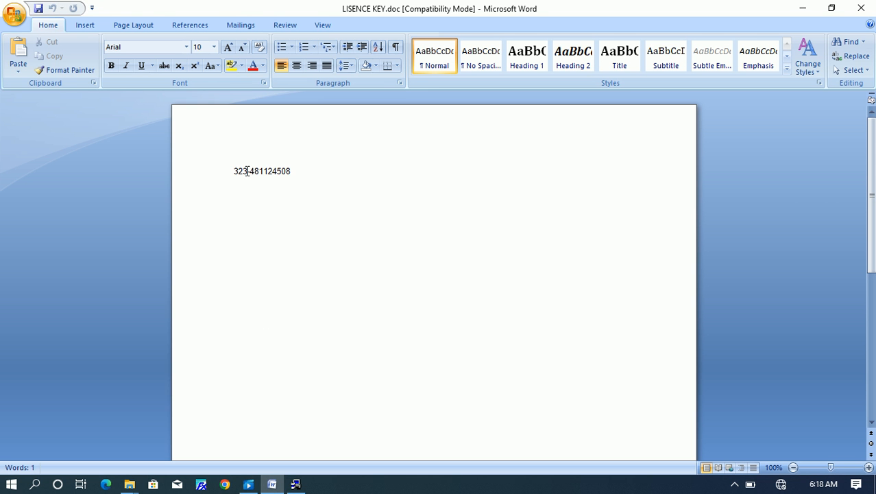
{"action": "double_click", "coordinate": [239, 170]}
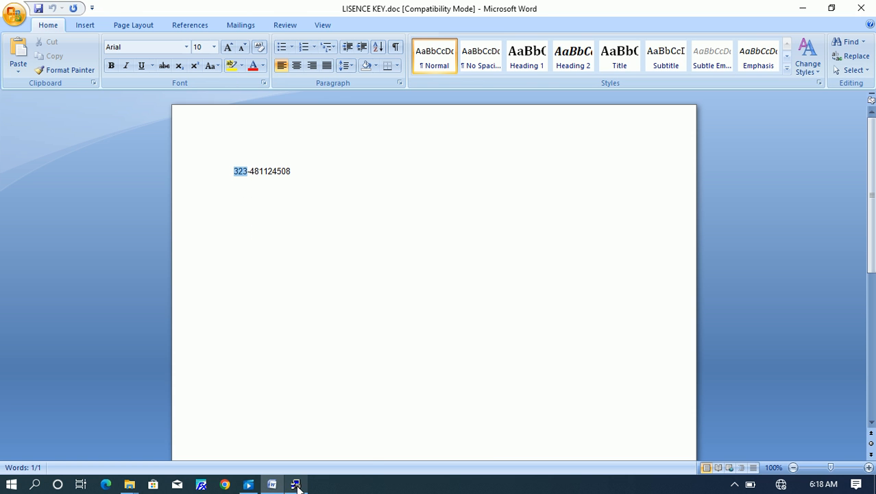
{"action": "left_click", "coordinate": [297, 485]}
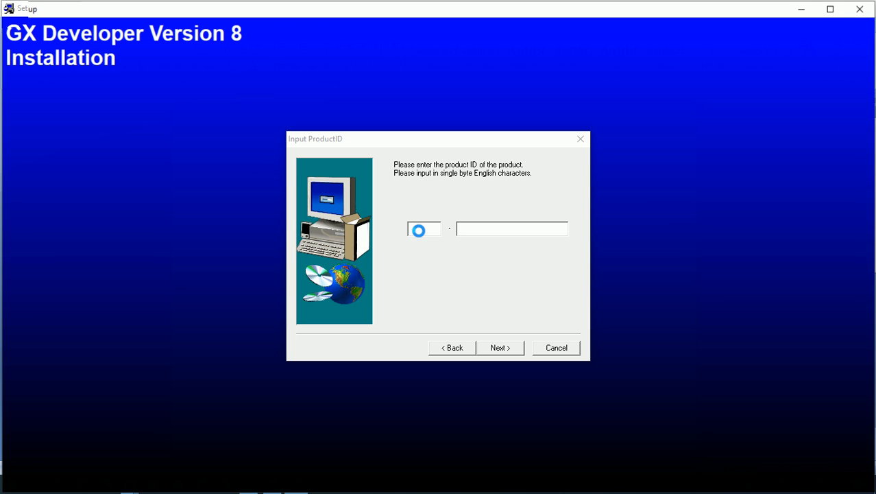
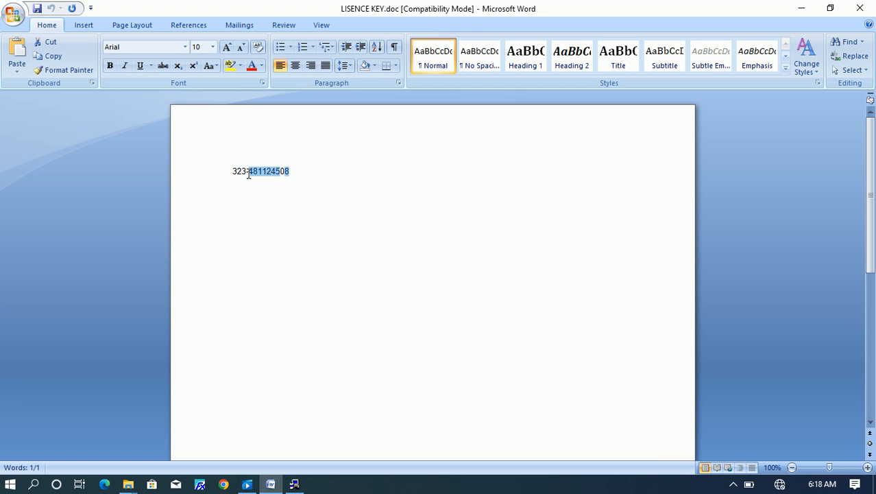
{"action": "mouse_move", "coordinate": [261, 195]}
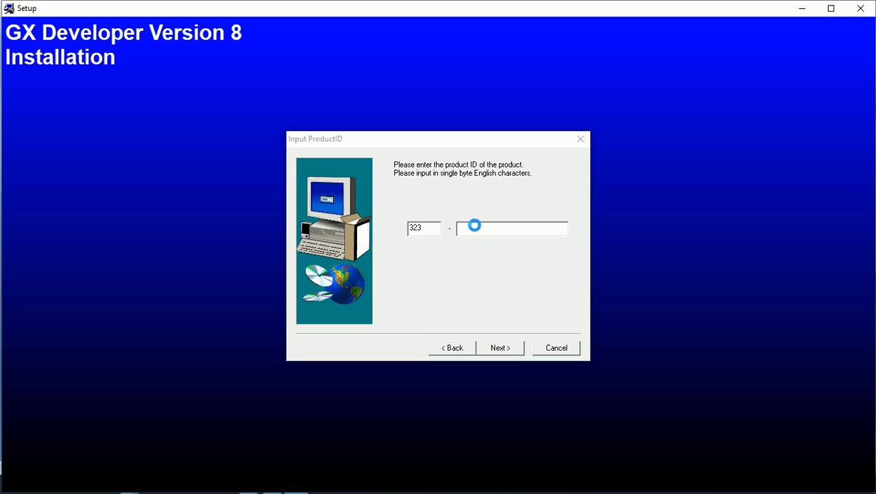
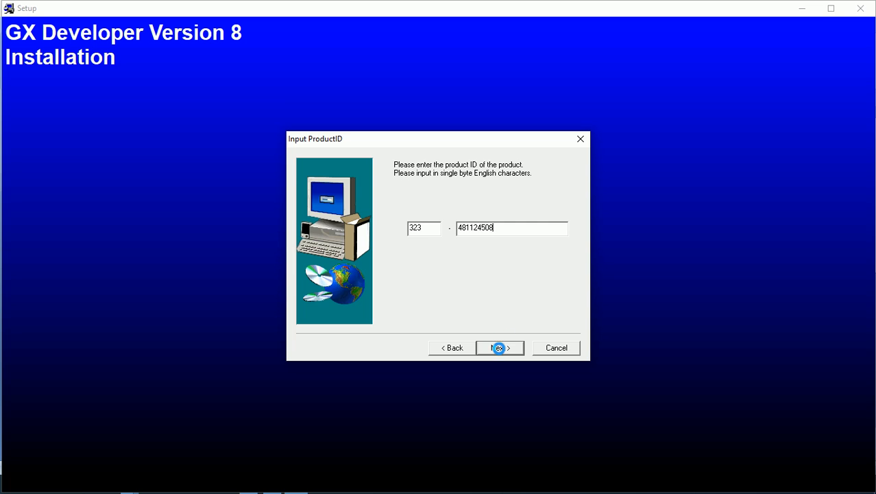
{"action": "left_click", "coordinate": [499, 348]}
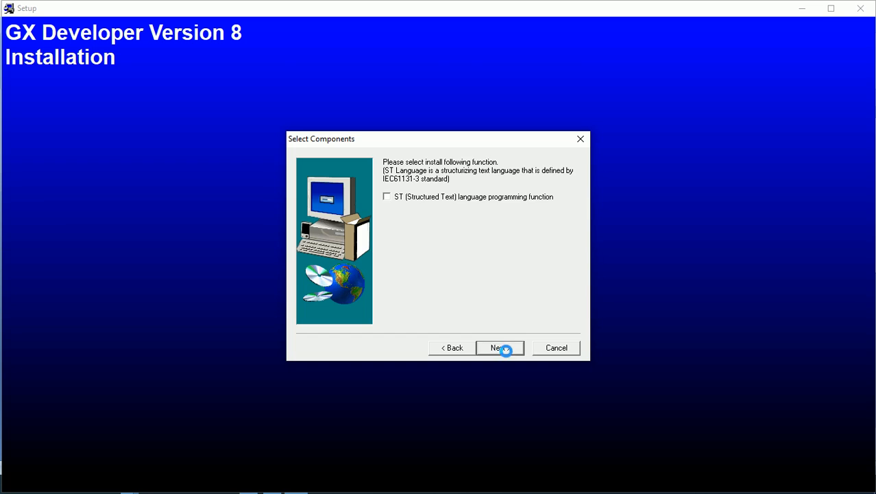
Step: Skip the structured text and Medoc import components and install into the default C:\MELSEC\ folder
{"action": "left_click", "coordinate": [496, 348]}
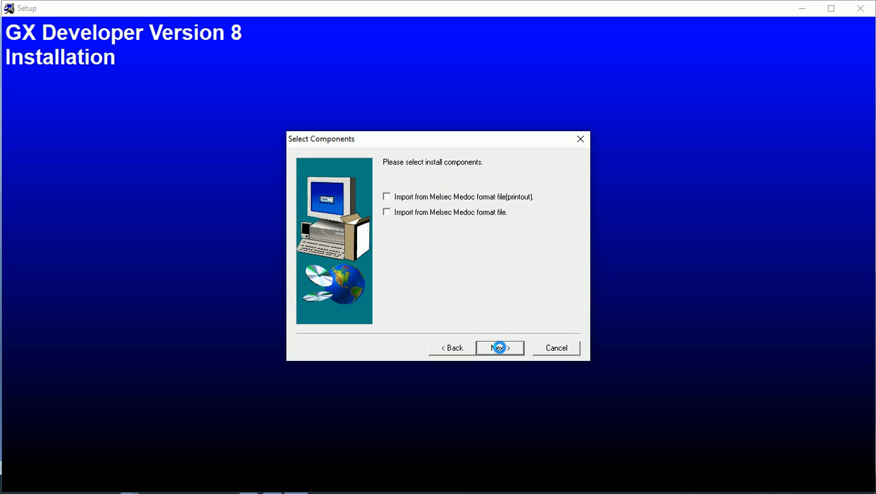
{"action": "left_click", "coordinate": [499, 349]}
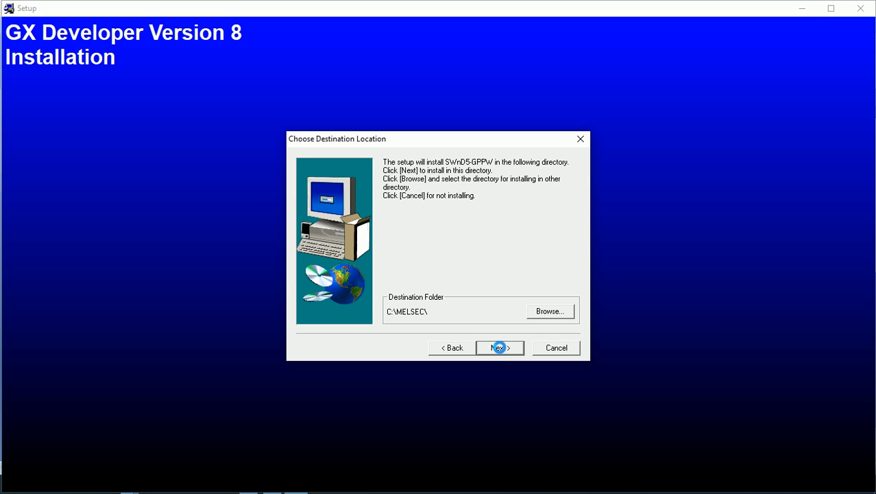
{"action": "left_click", "coordinate": [496, 348]}
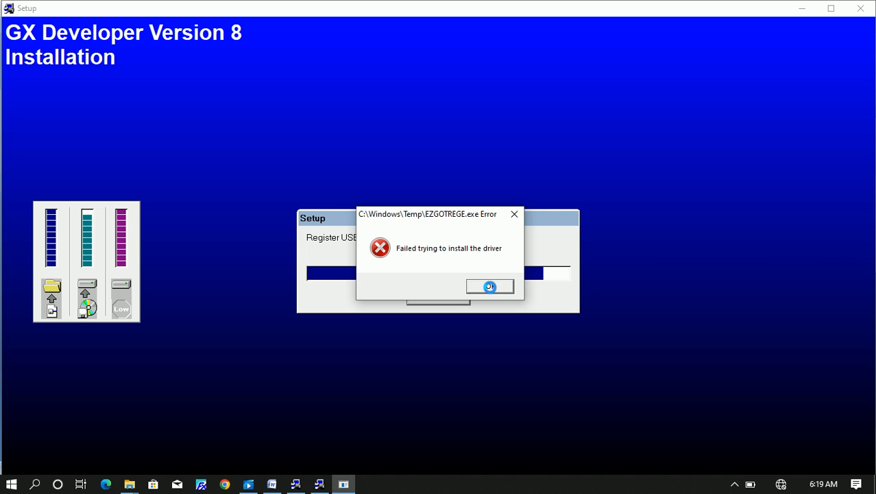
Step: Dismiss the EZGOTREGE.exe driver error and acknowledge the completed installation message
{"action": "left_click", "coordinate": [489, 287]}
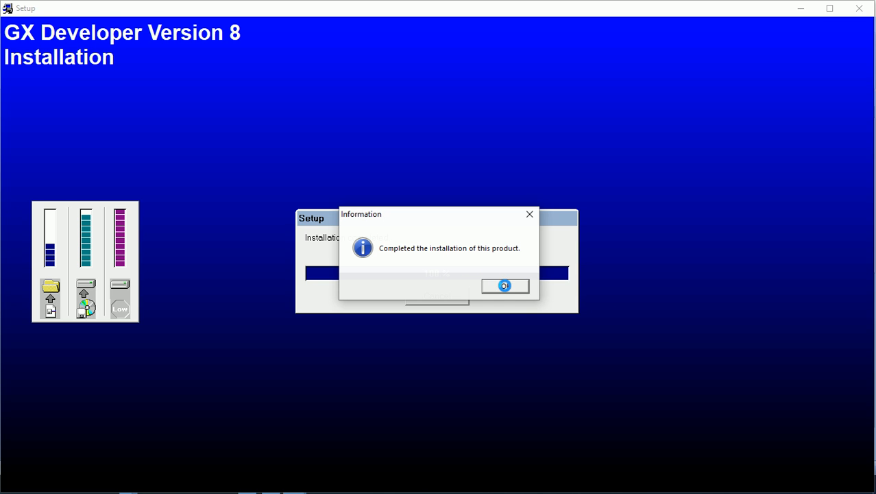
{"action": "left_click", "coordinate": [505, 285]}
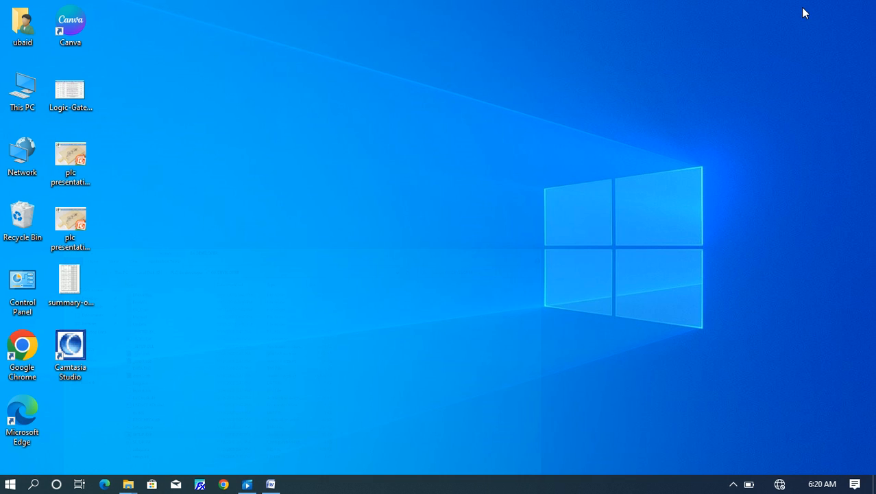
Step: Launch GX Developer from Recently added in the Start menu and bring up its Project menu
{"action": "left_click", "coordinate": [9, 484]}
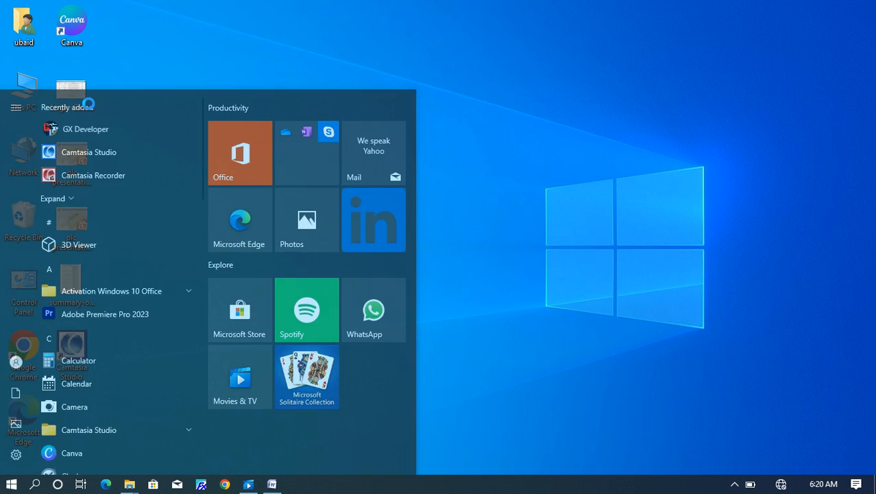
{"action": "left_click", "coordinate": [85, 129]}
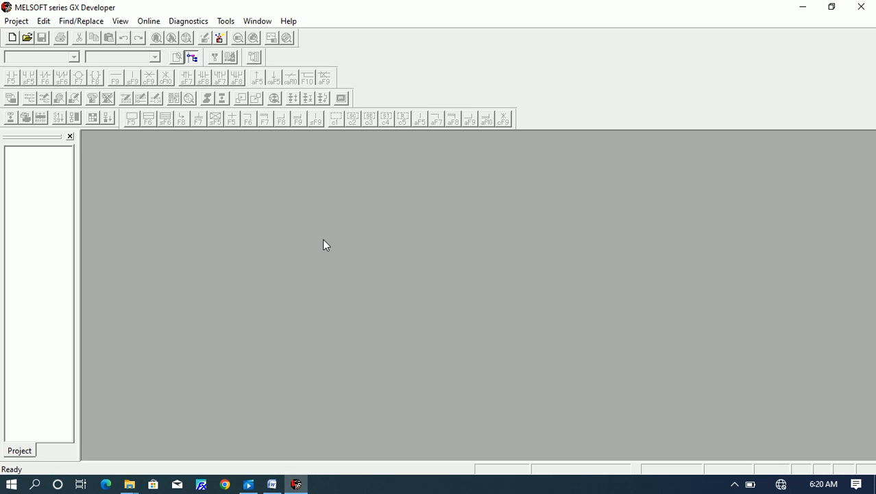
{"action": "left_click", "coordinate": [16, 20]}
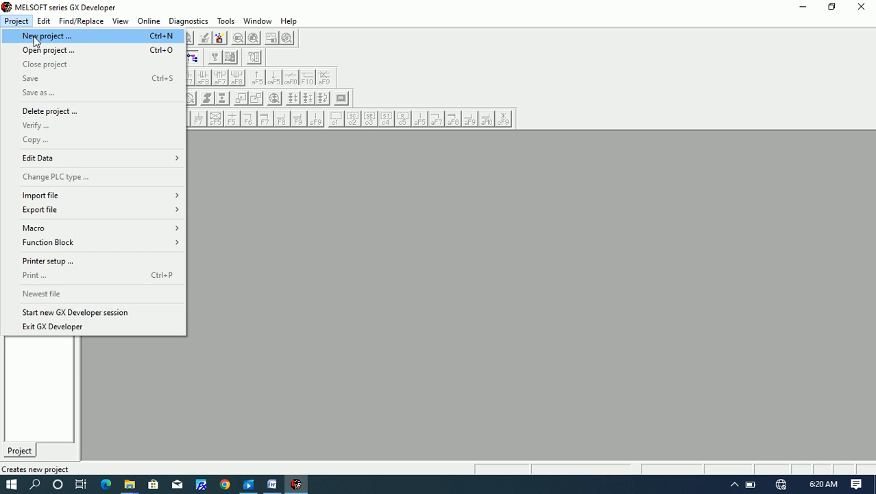
Step: Create a new project with PLC series FXCPU, PLC type FX3U(C) and Ladder programming
{"action": "left_click", "coordinate": [46, 35]}
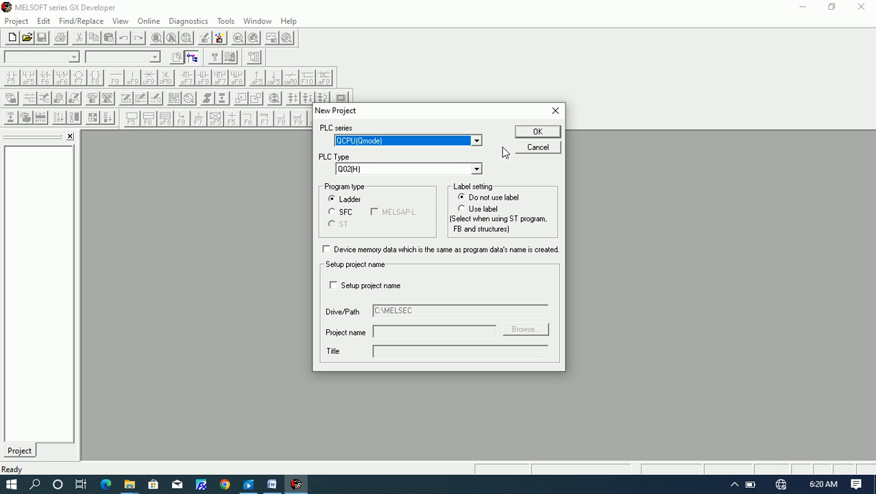
{"action": "left_click", "coordinate": [477, 140]}
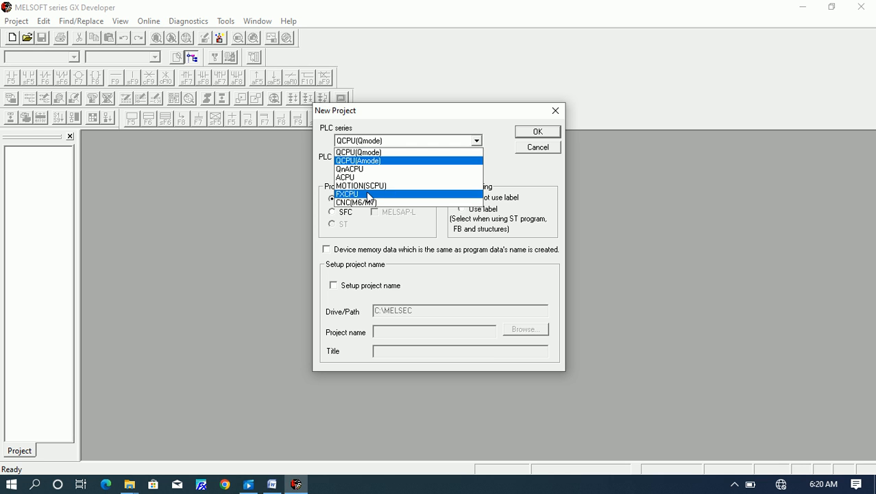
{"action": "left_click", "coordinate": [349, 193]}
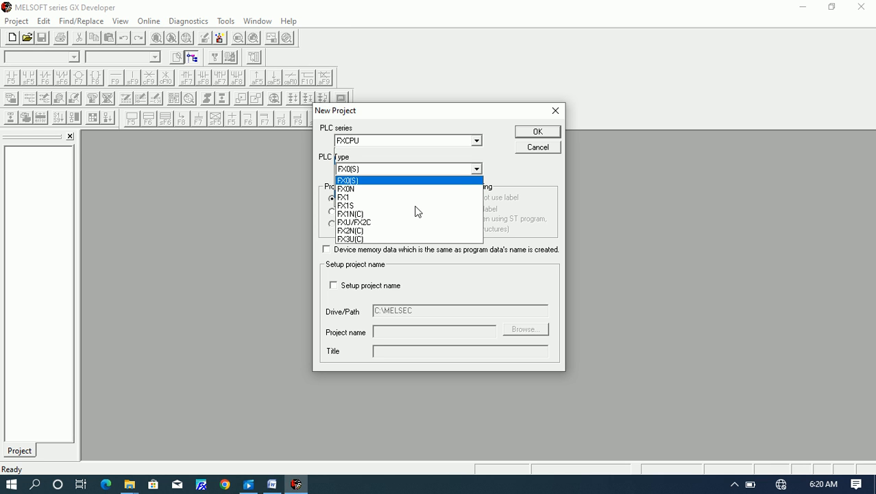
{"action": "left_click", "coordinate": [352, 239]}
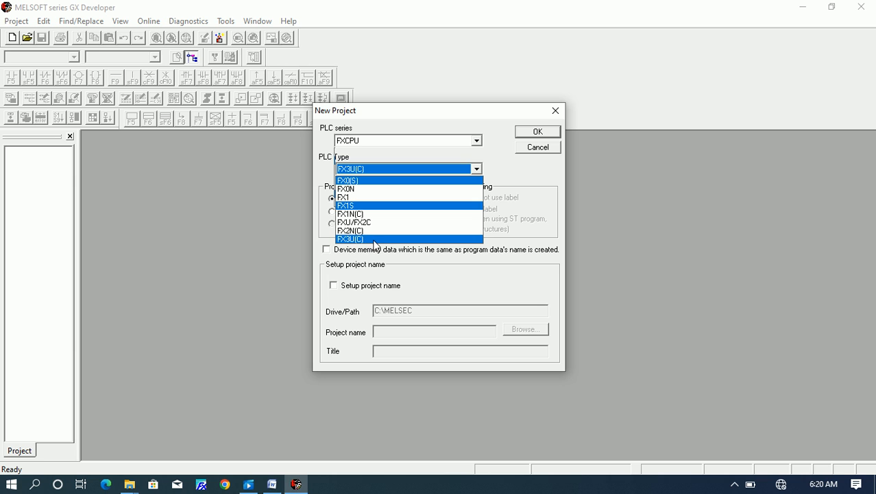
{"action": "mouse_move", "coordinate": [389, 239]}
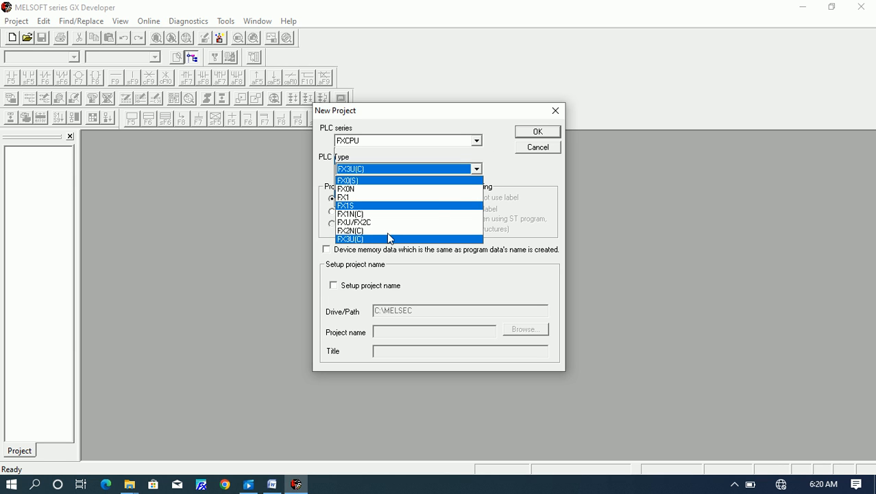
{"action": "mouse_move", "coordinate": [538, 135]}
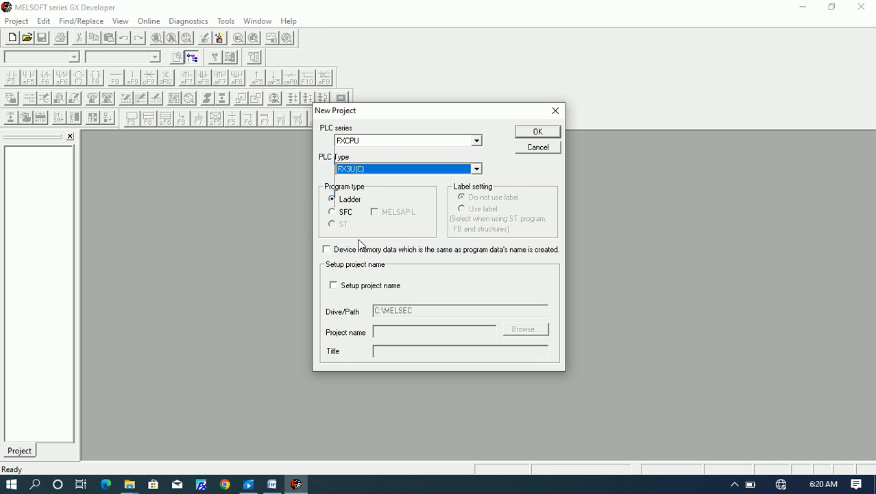
{"action": "left_click", "coordinate": [538, 132]}
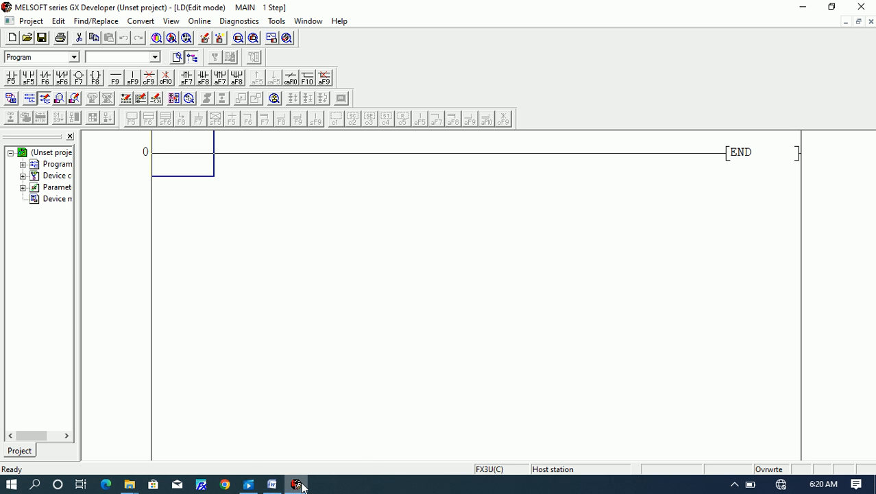
{"action": "mouse_move", "coordinate": [298, 485]}
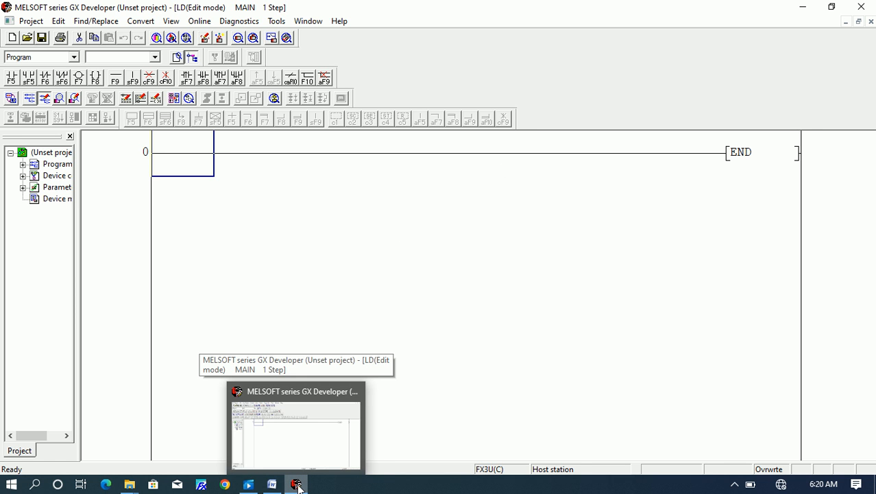